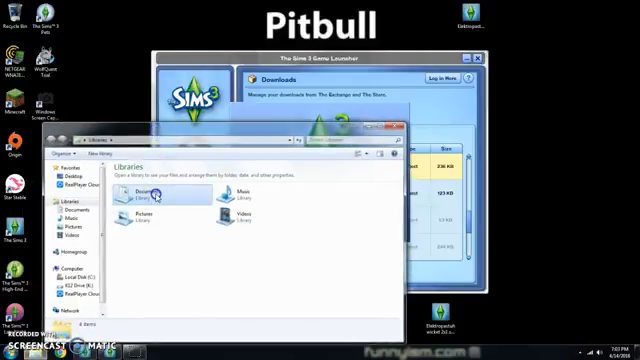
# - Browse from Documents through The Sims 3 folders to Mods > Packages and scroll its subfolders
pyautogui.doubleClick(137, 197)
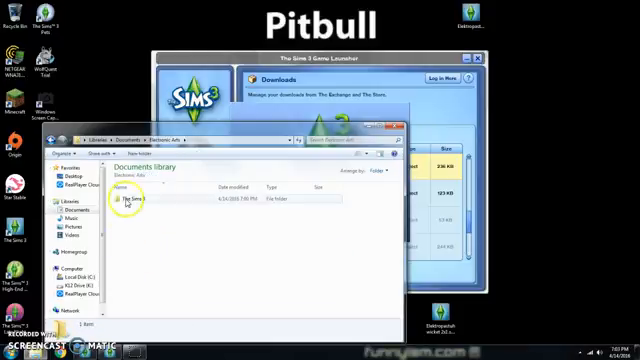
pyautogui.doubleClick(140, 202)
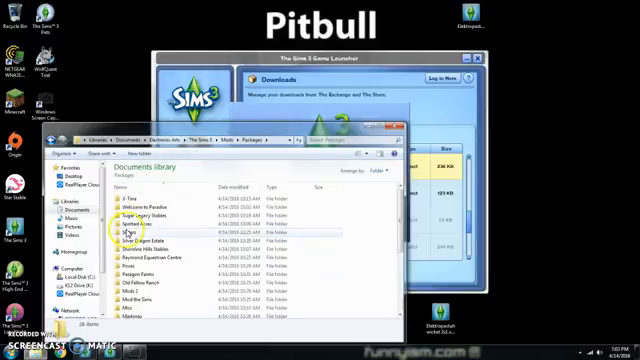
pyautogui.scroll(-3)
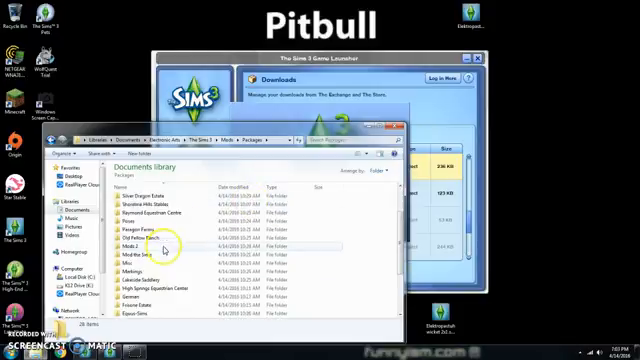
pyautogui.scroll(-3)
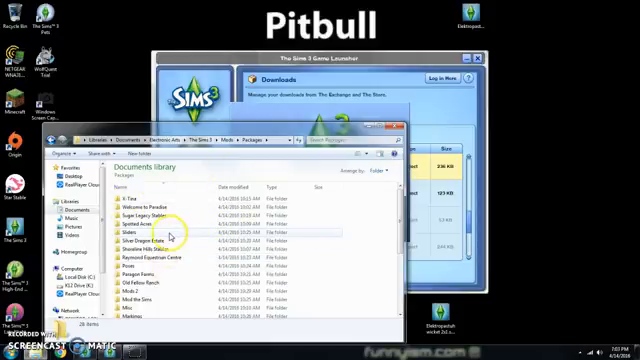
pyautogui.moveTo(160, 237)
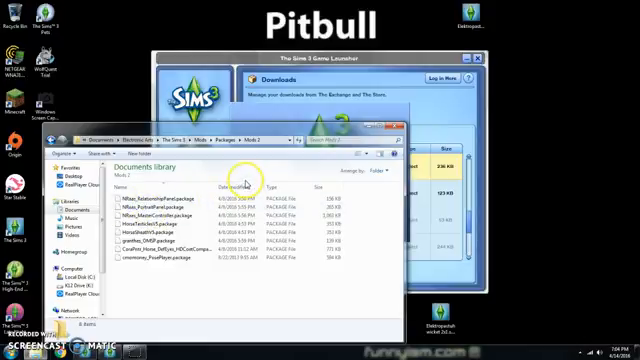
pyautogui.moveTo(118, 157)
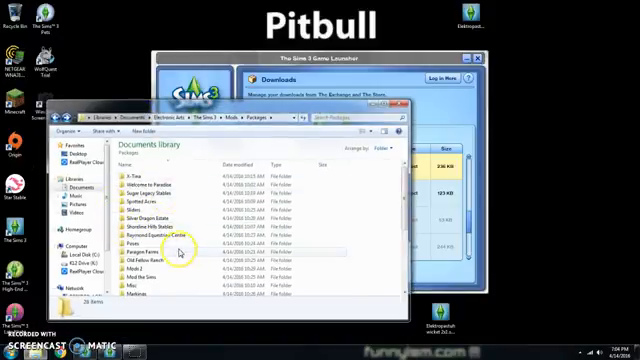
# - Scroll through the 28 mod subfolders in the Packages folder
pyautogui.scroll(-3)
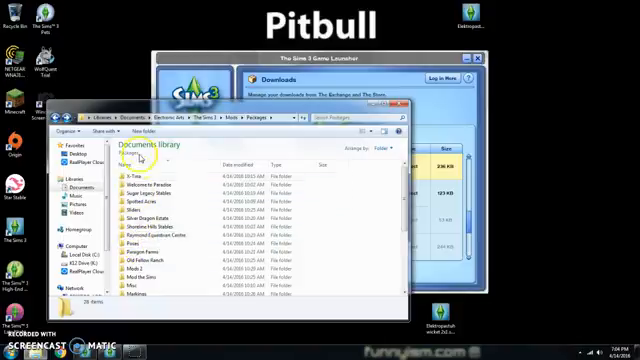
pyautogui.moveTo(150, 210)
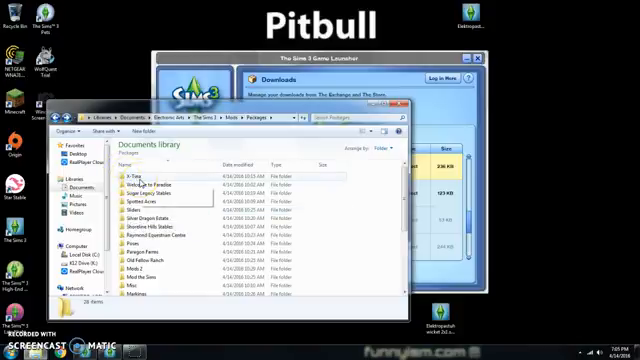
pyautogui.moveTo(148, 190)
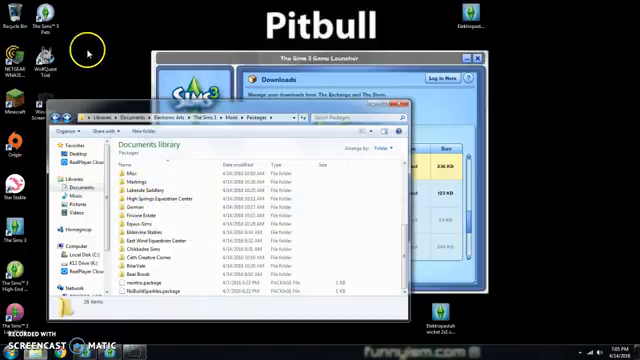
pyautogui.moveTo(95, 18)
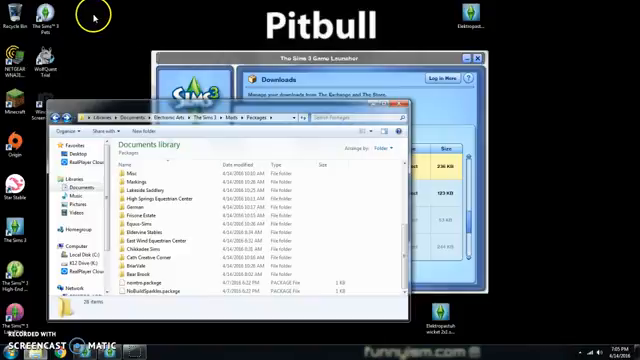